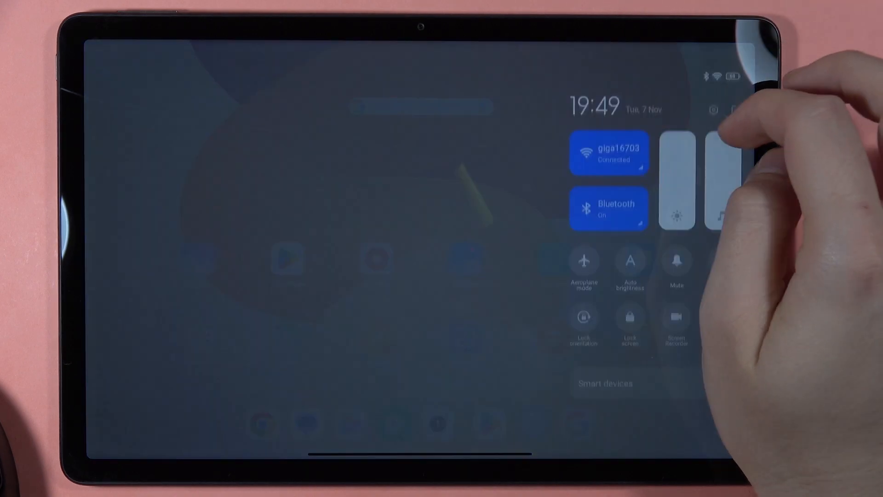
- Long-press the Bluetooth tile to reach the full Bluetooth settings page
click(610, 207)
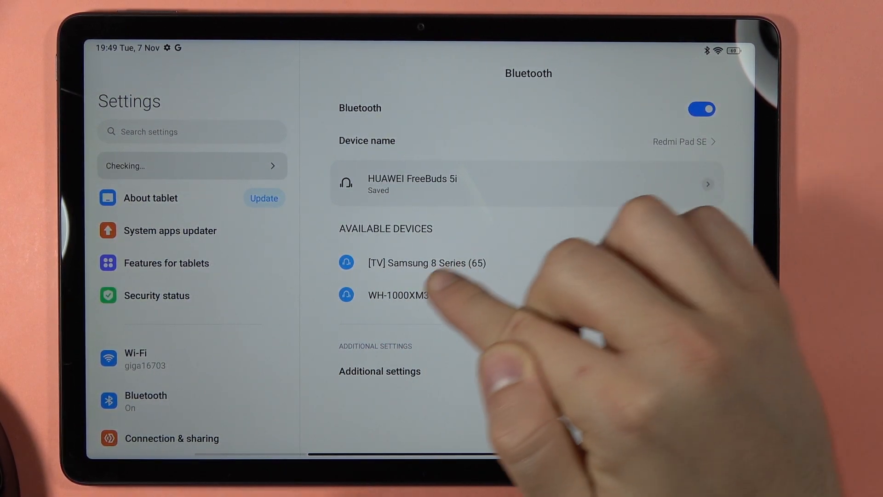
- Pair with WH-1000XM3 from Available devices and confirm the pairing dialog
click(397, 294)
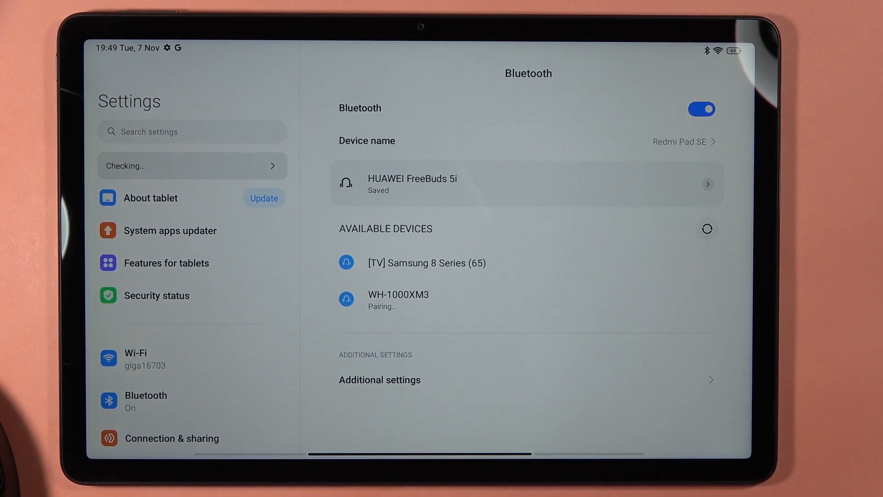
click(397, 298)
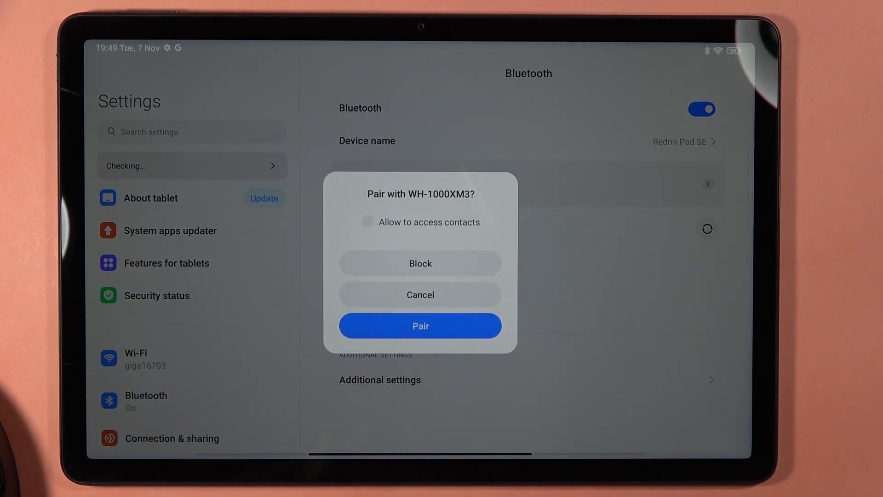
click(420, 326)
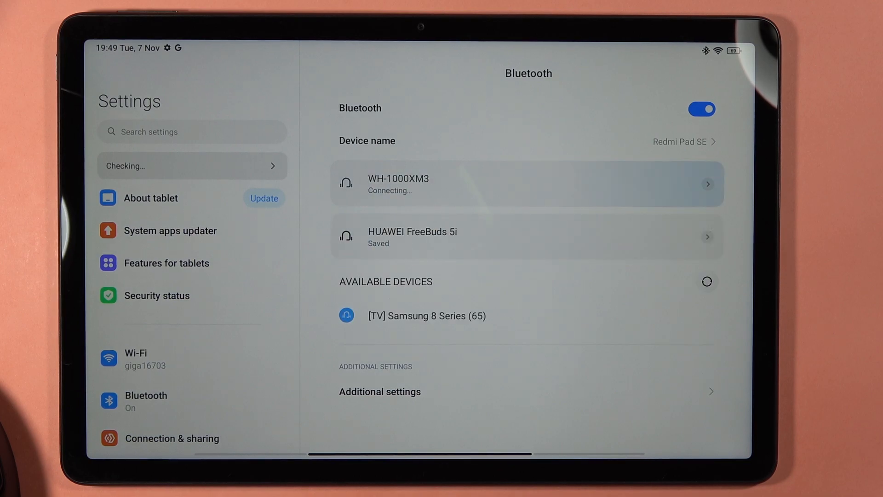